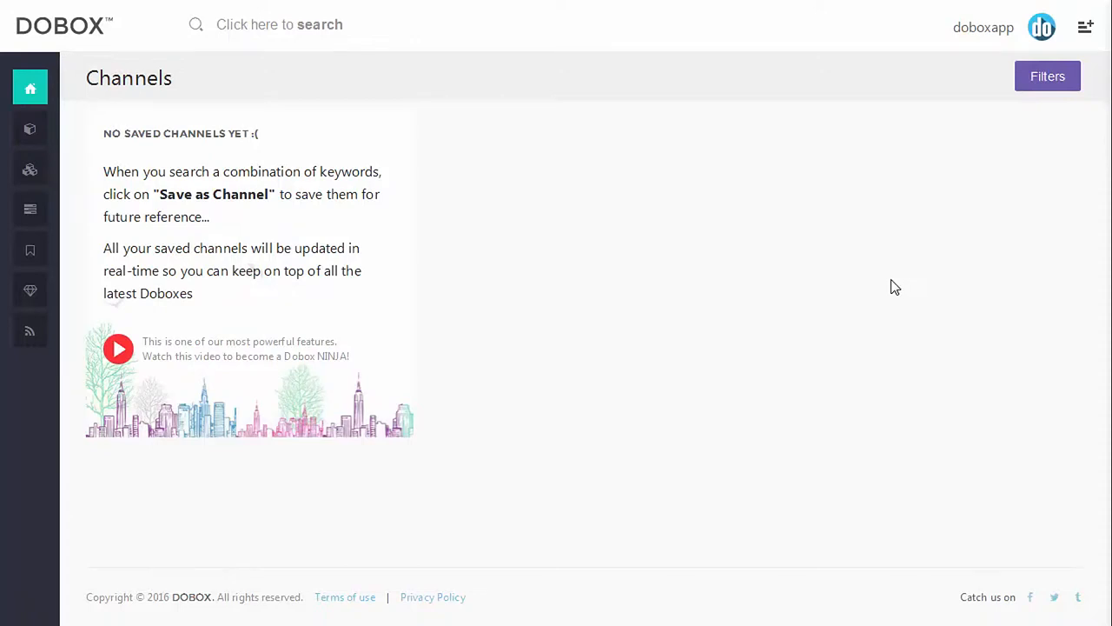
pyautogui.moveTo(682, 198)
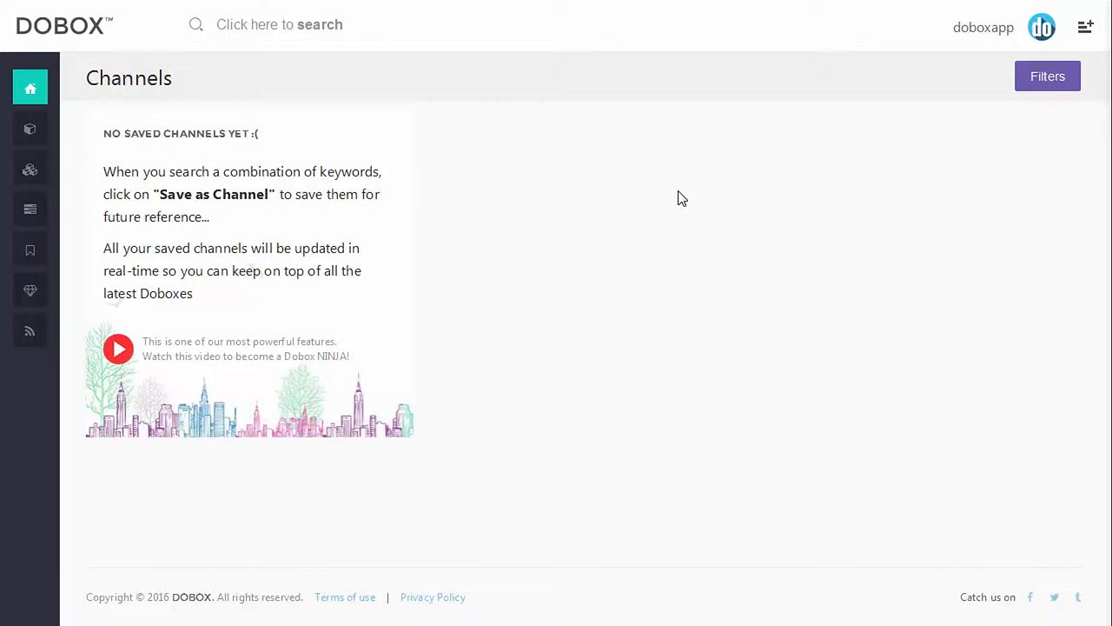
pyautogui.moveTo(704, 258)
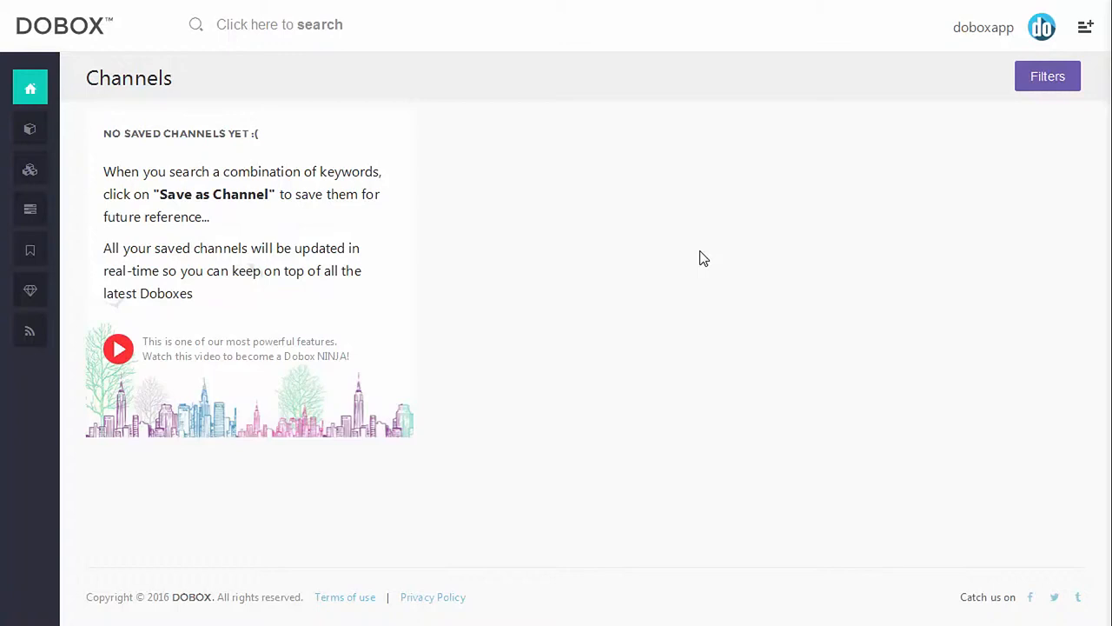
pyautogui.moveTo(347, 59)
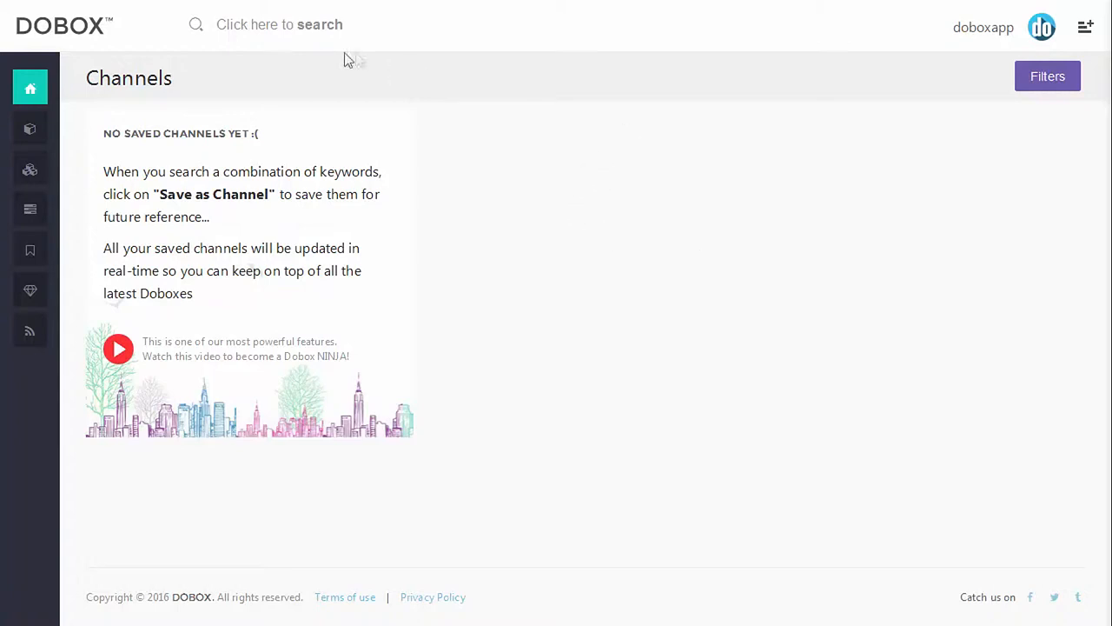
# - Search Doboxes for 'hockey' and enter 'offers' as the new channel name
pyautogui.click(279, 24)
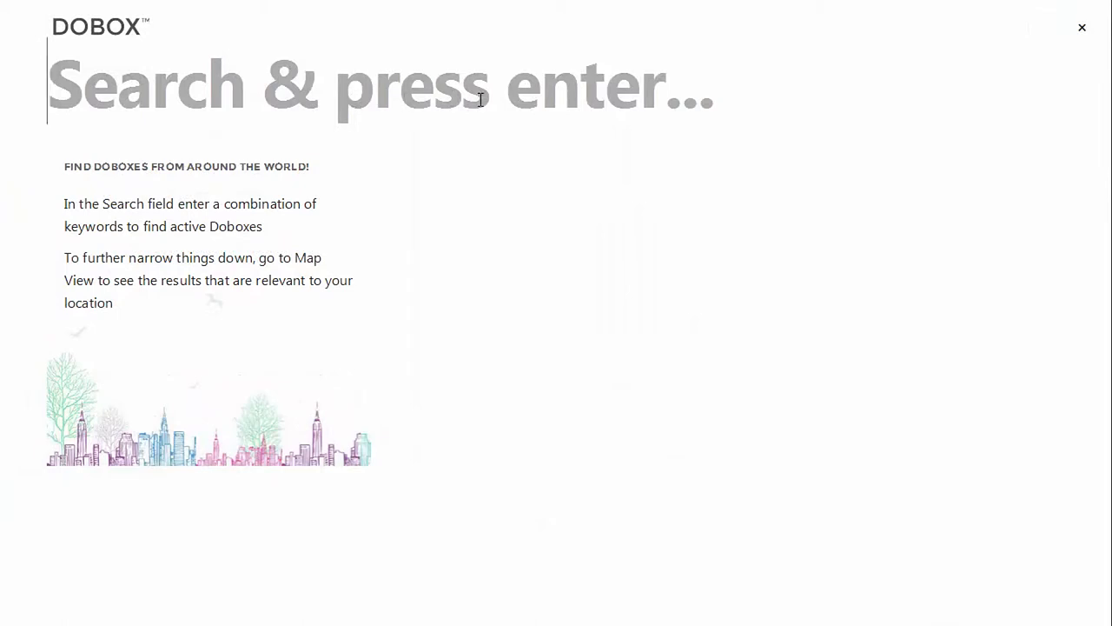
pyautogui.write('hocke')
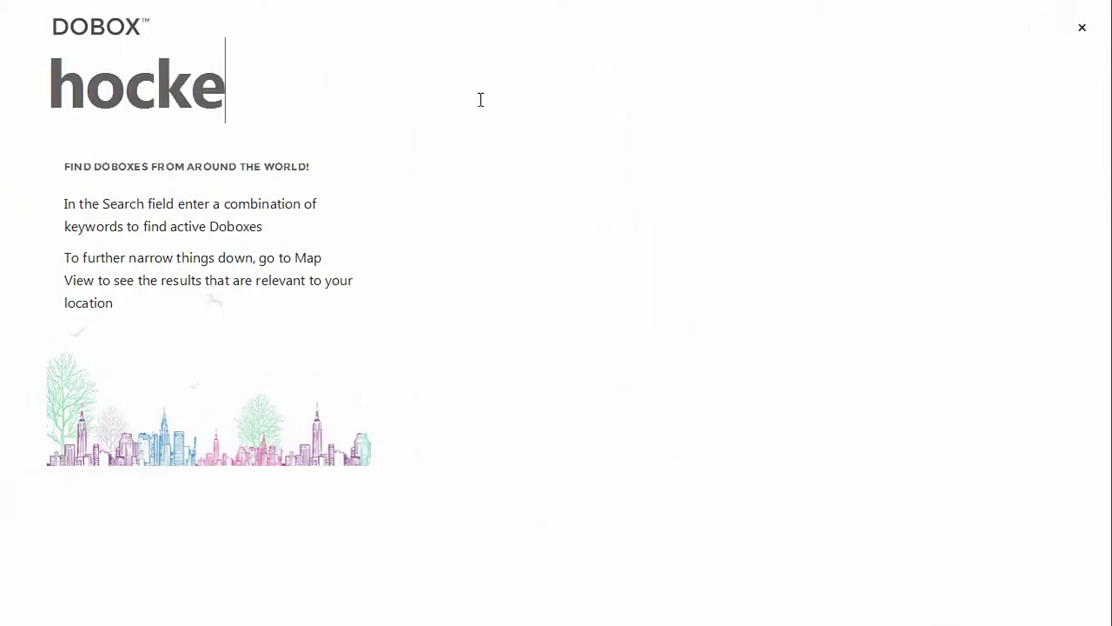
pyautogui.write('y')
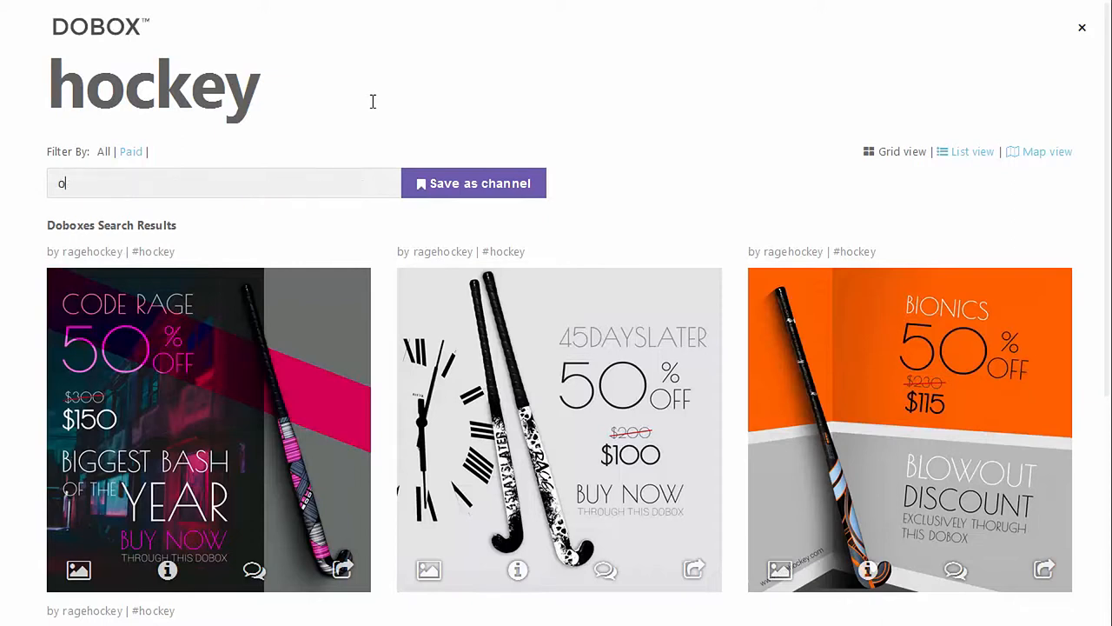
pyautogui.write('ffers')
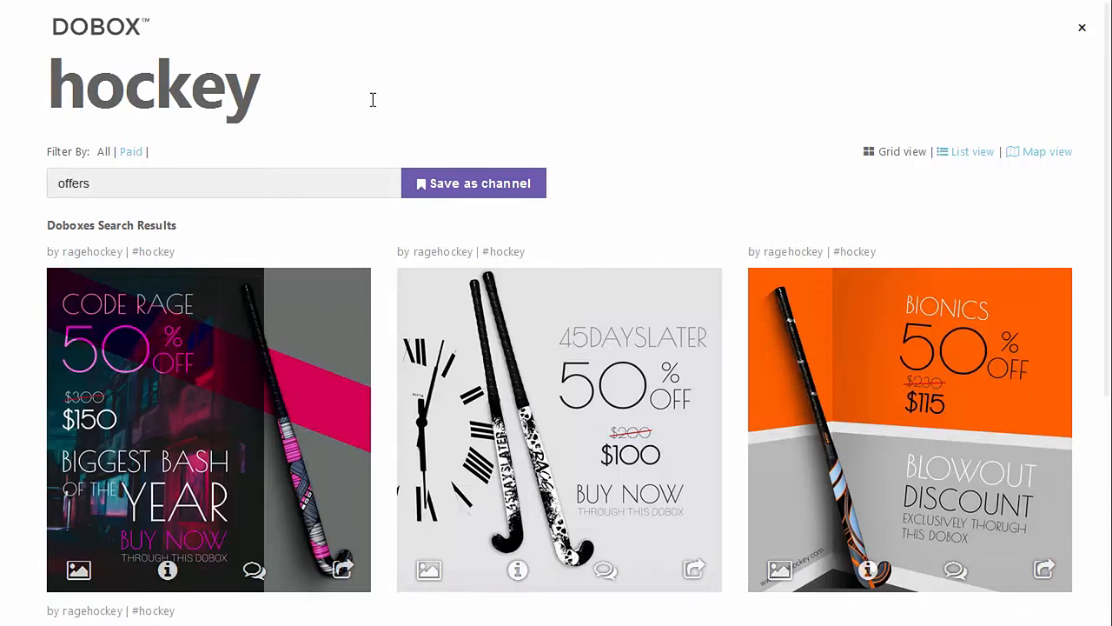
# - Save the 'hockey' search as the 'offers' channel and browse its four results
pyautogui.click(473, 183)
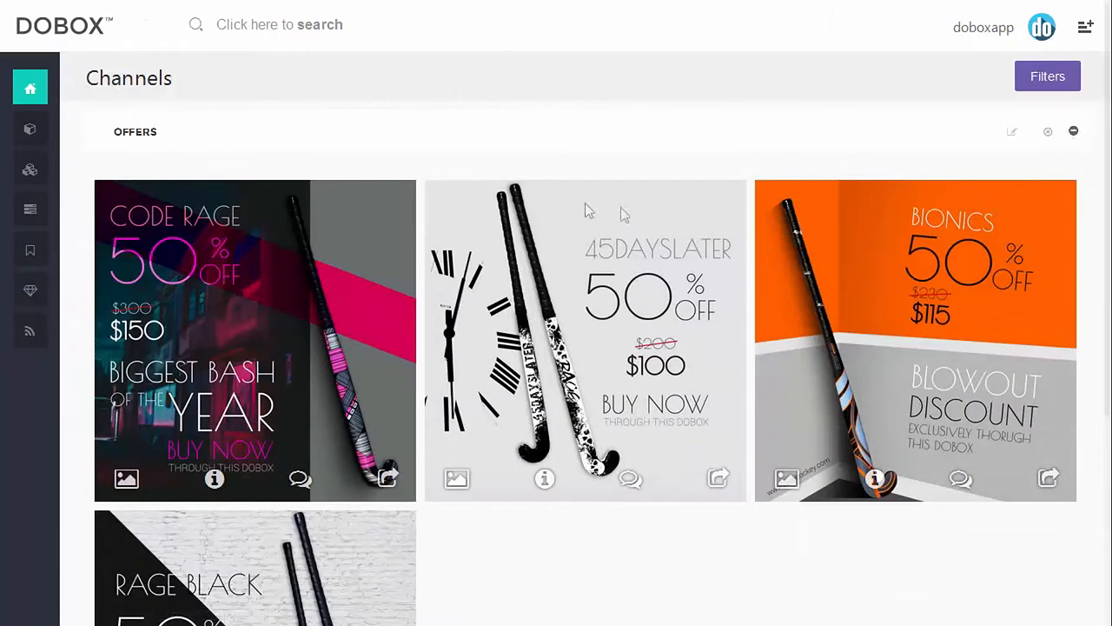
pyautogui.moveTo(895, 179)
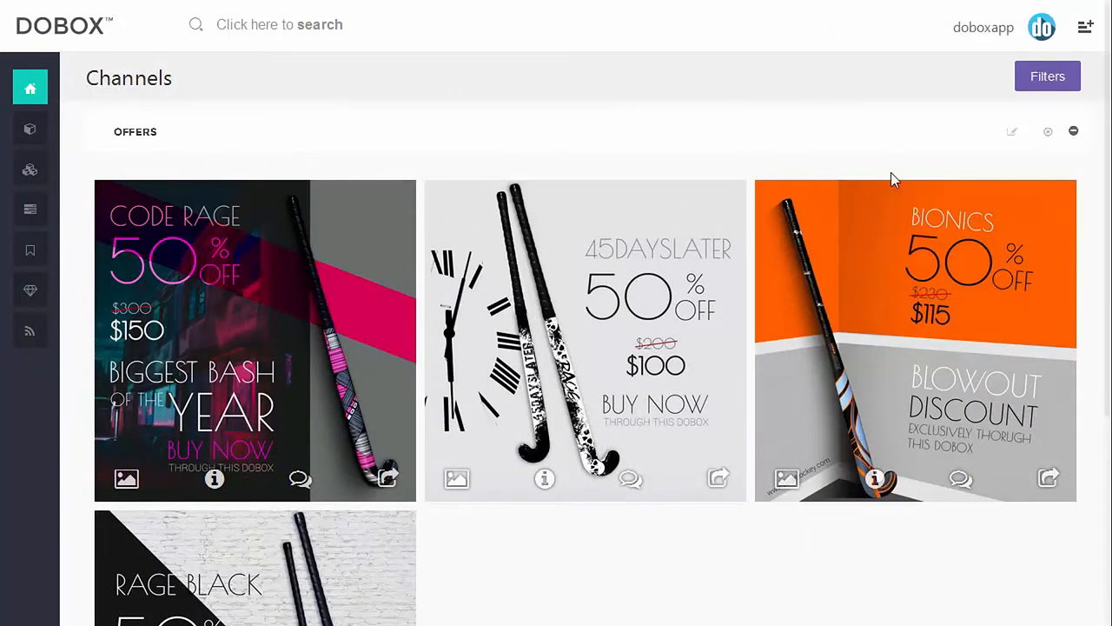
pyautogui.scroll(-3)
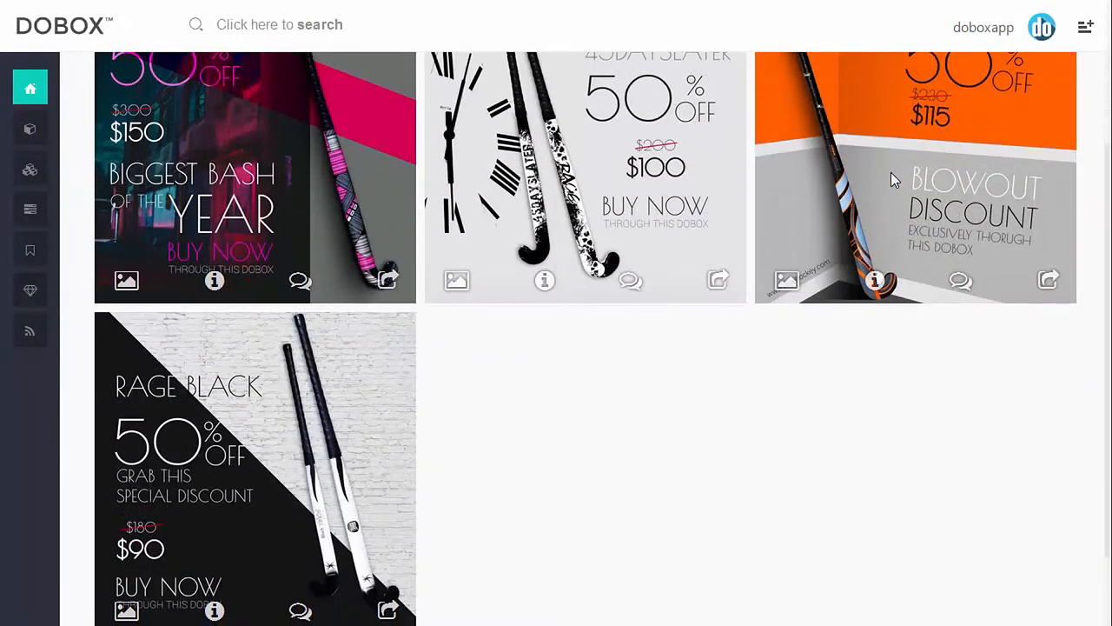
pyautogui.scroll(3)
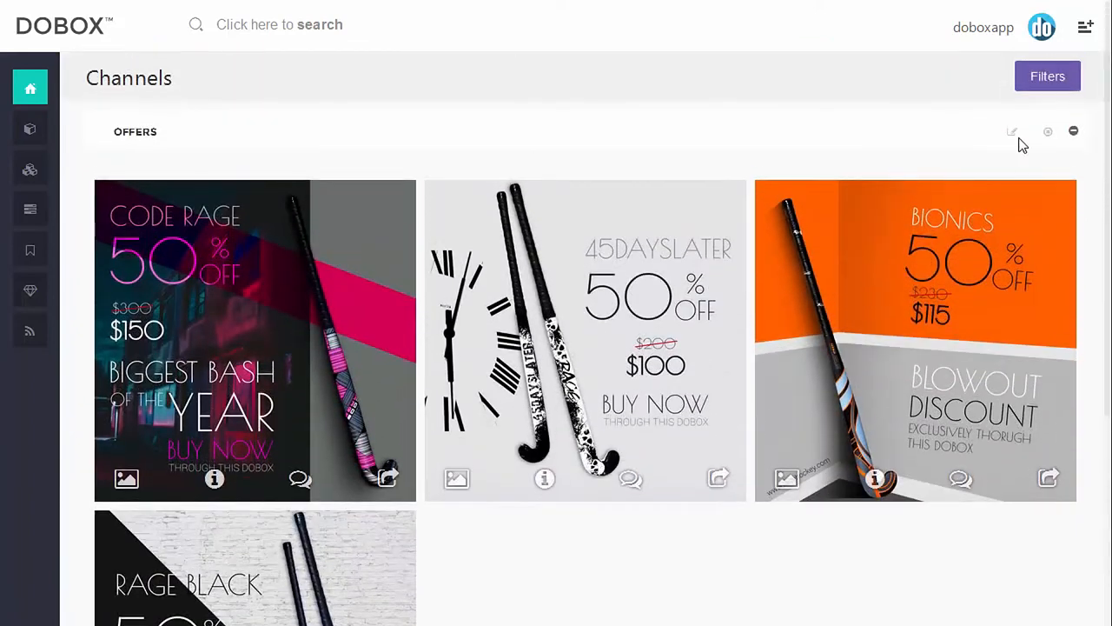
pyautogui.click(1012, 131)
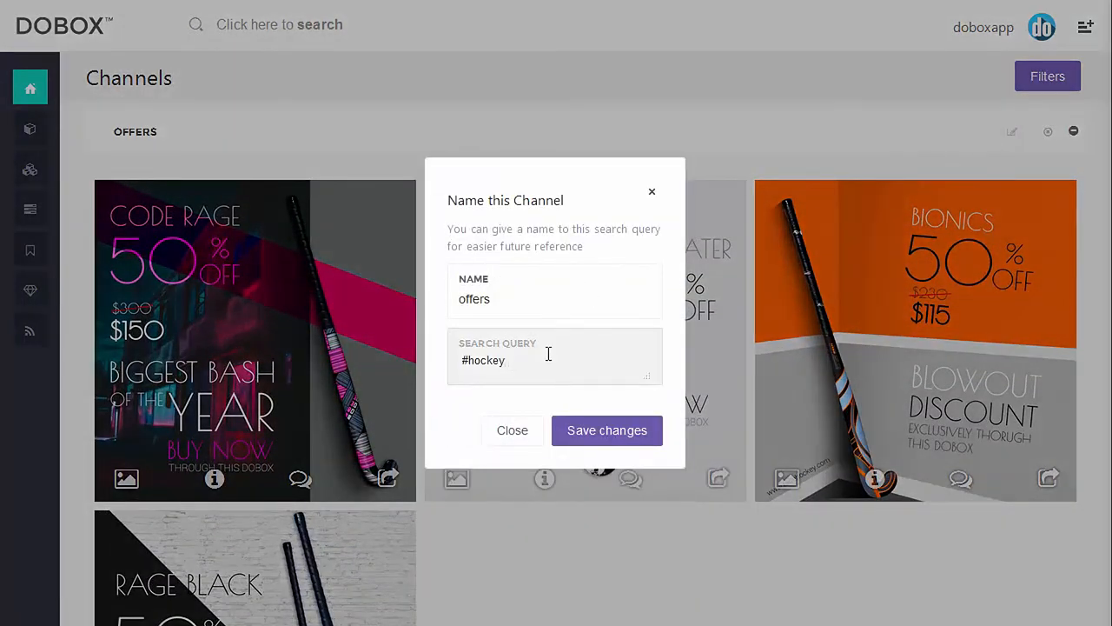
pyautogui.write('@ragehockey @ditahockey')
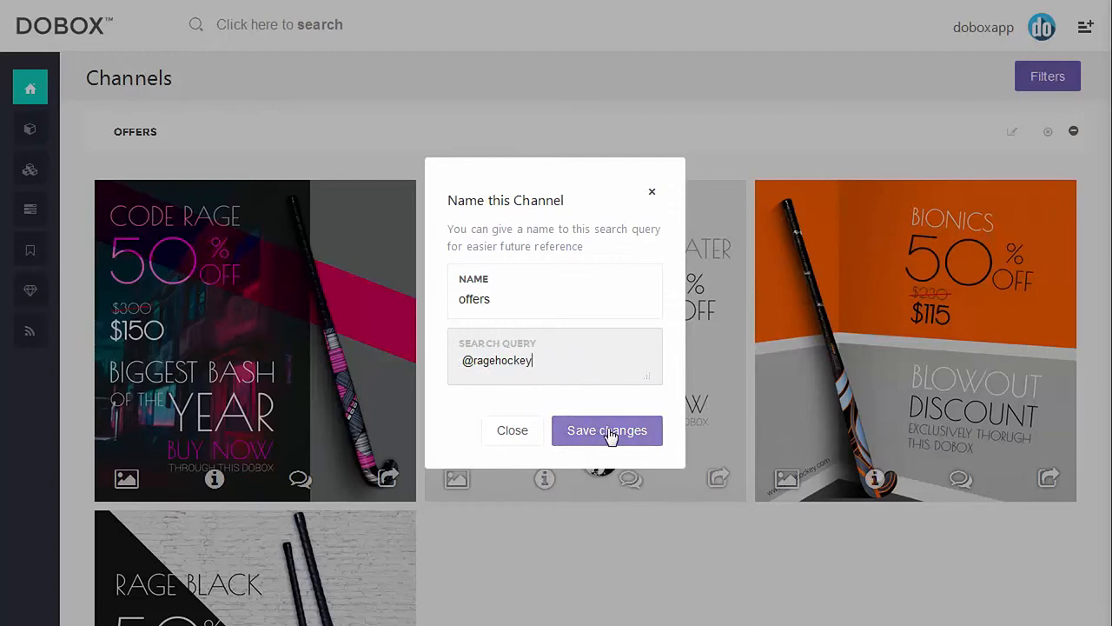
pyautogui.click(607, 430)
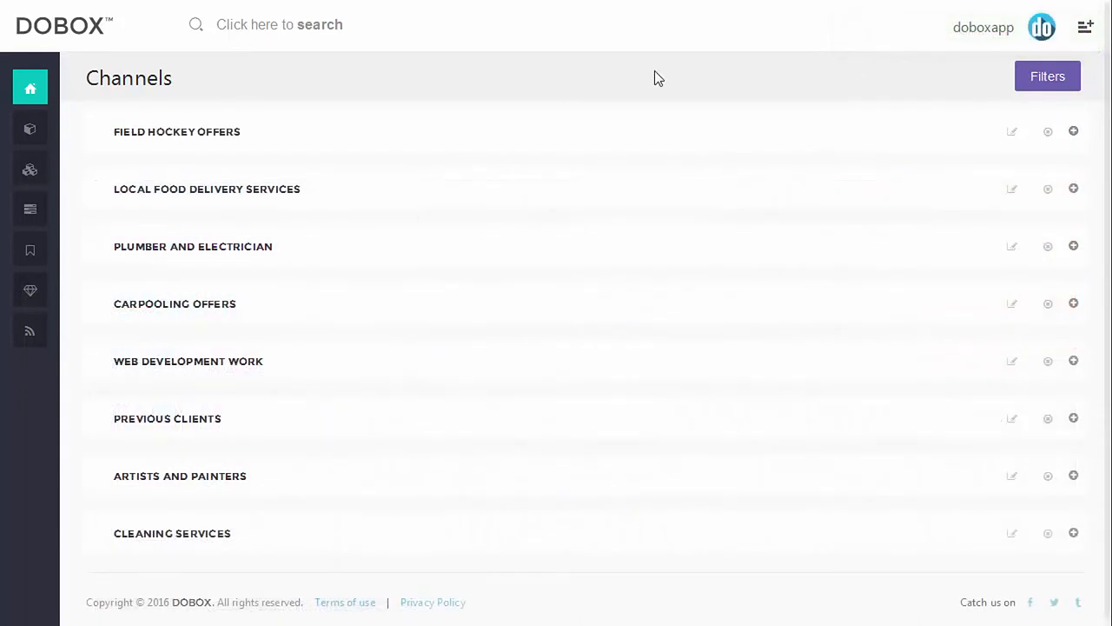
pyautogui.moveTo(243, 224)
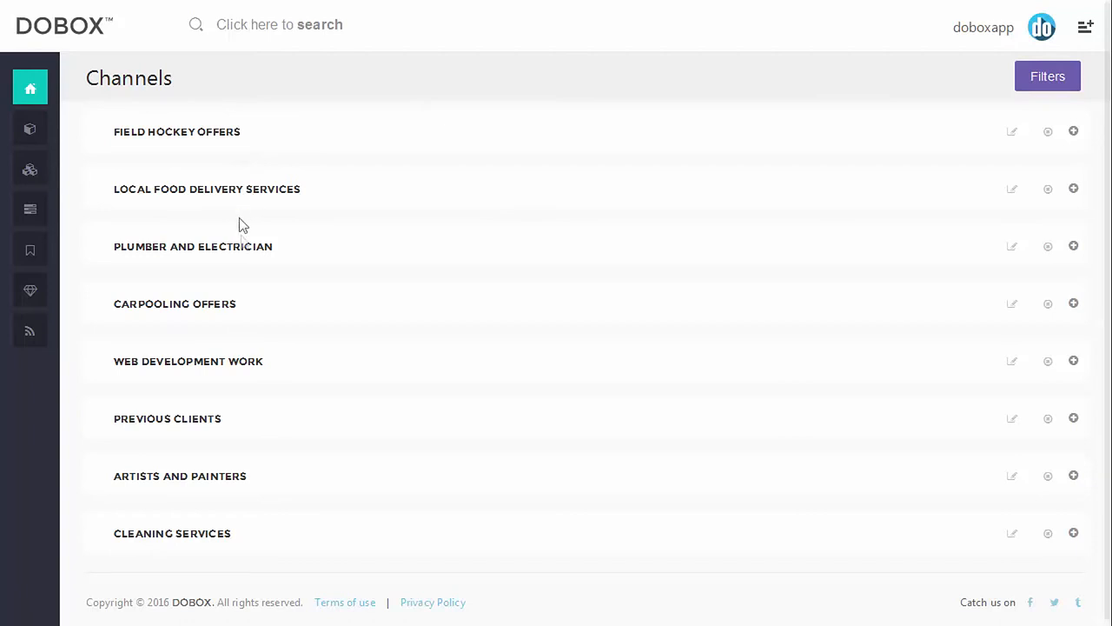
pyautogui.moveTo(393, 260)
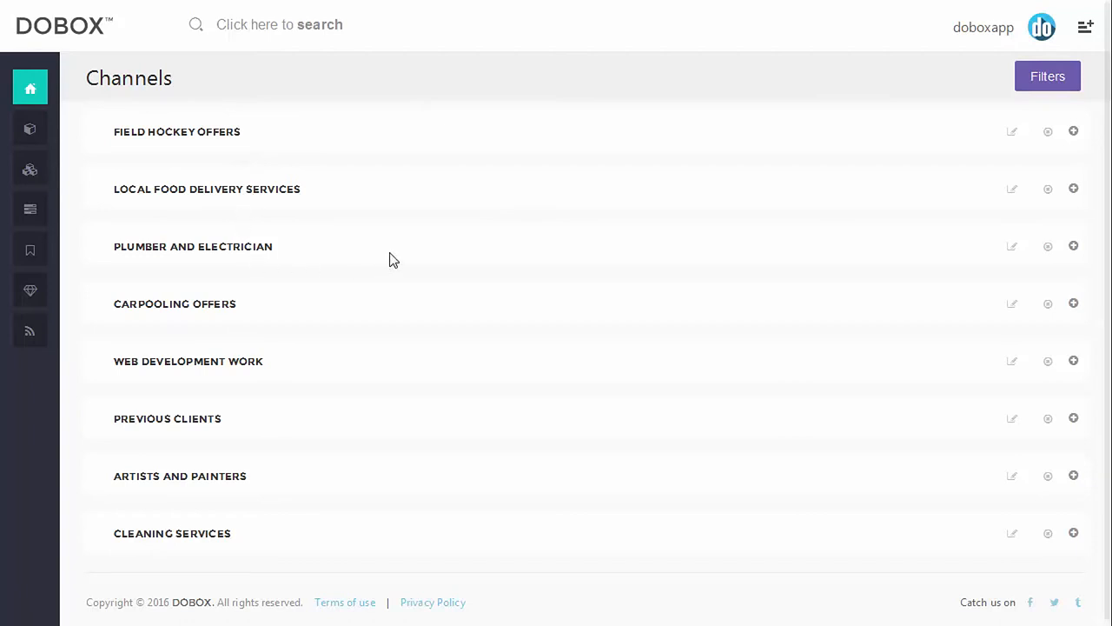
pyautogui.moveTo(365, 249)
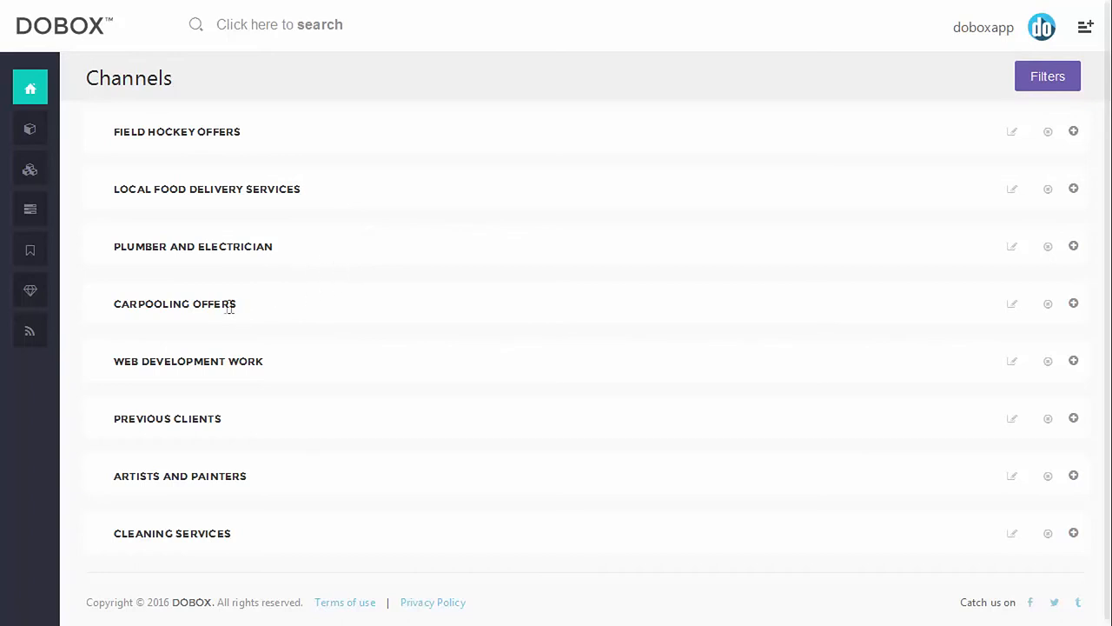
pyautogui.moveTo(359, 326)
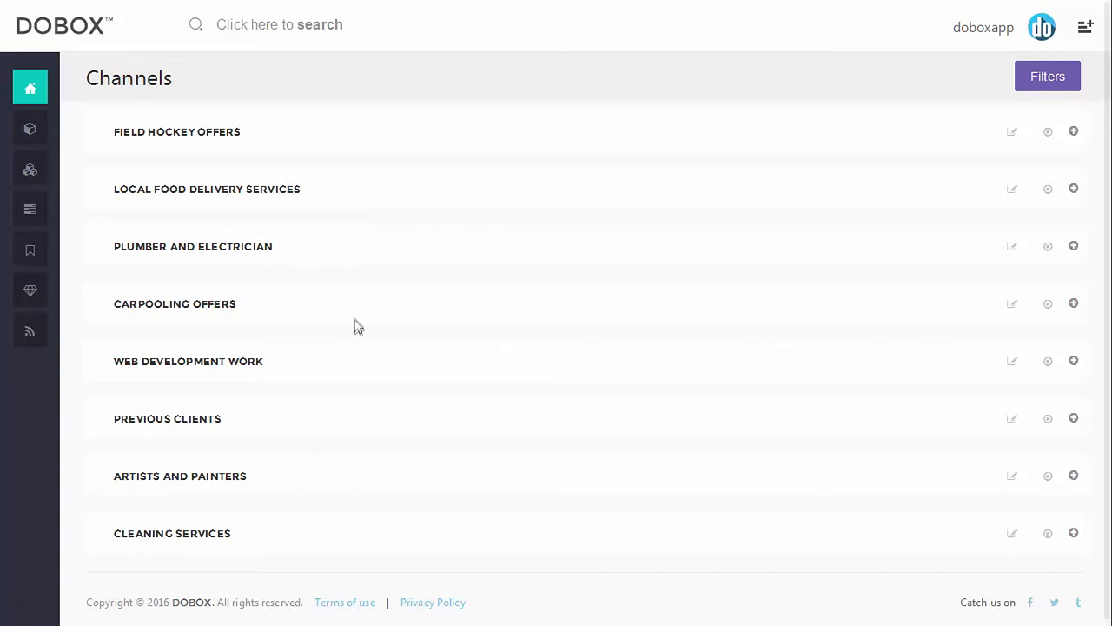
pyautogui.moveTo(892, 511)
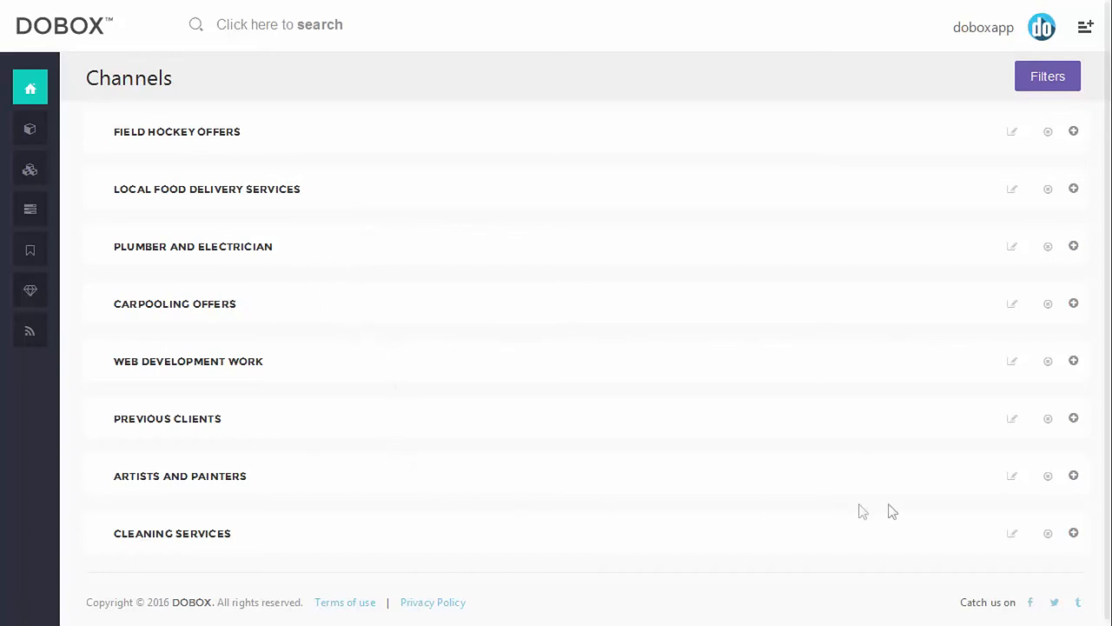
# - Expand Artists and Painters to view its $5 oil portrait from photo Dobox
pyautogui.click(1074, 476)
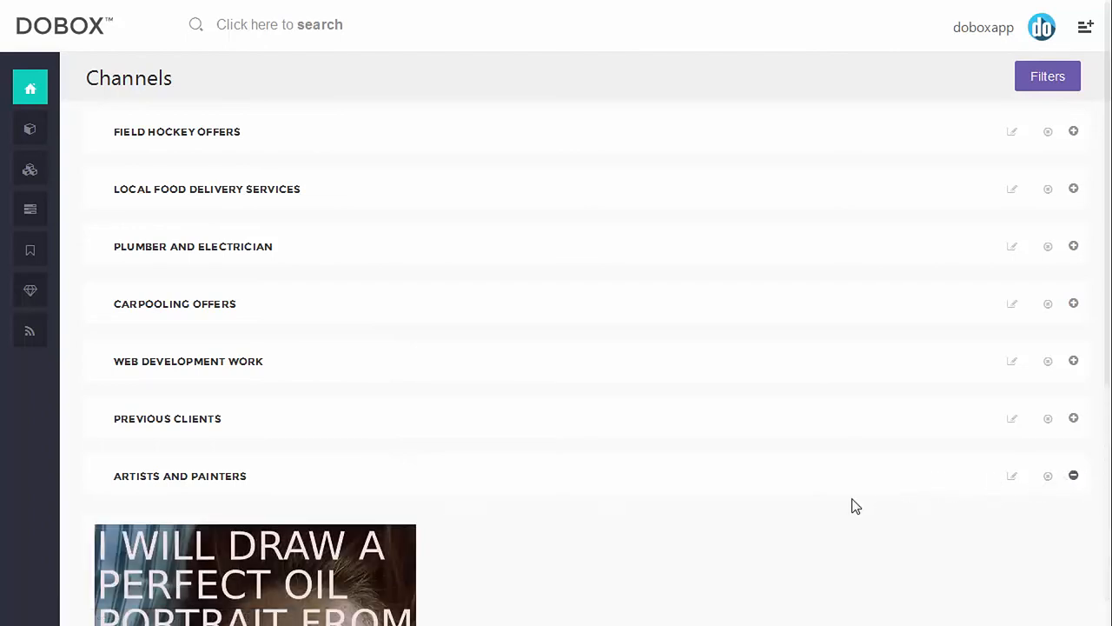
pyautogui.scroll(-3)
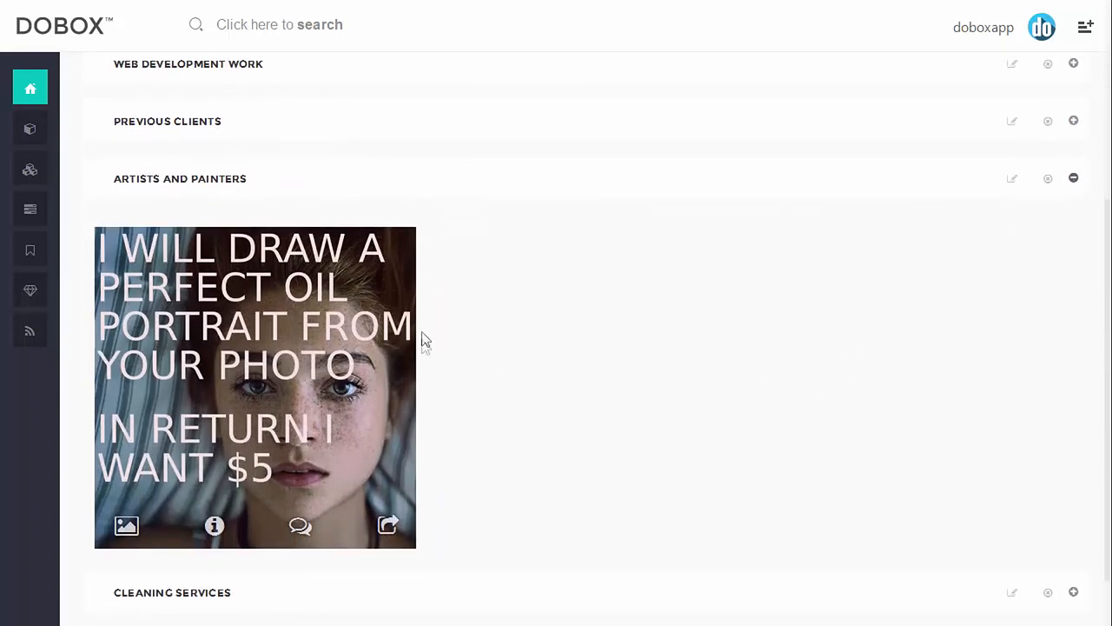
pyautogui.moveTo(596, 351)
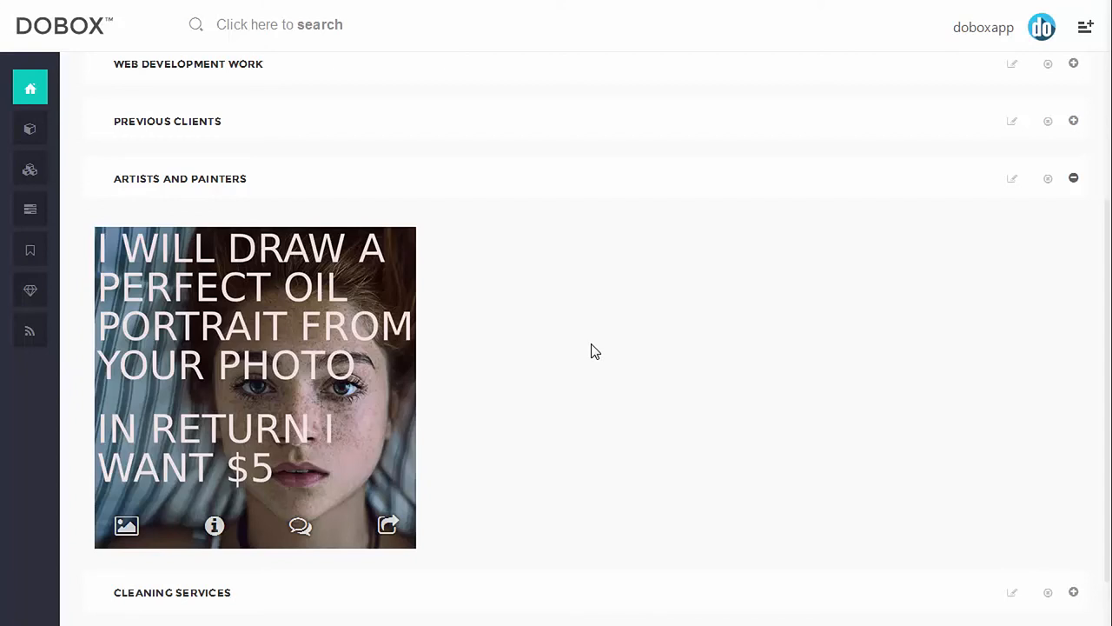
pyautogui.scroll(3)
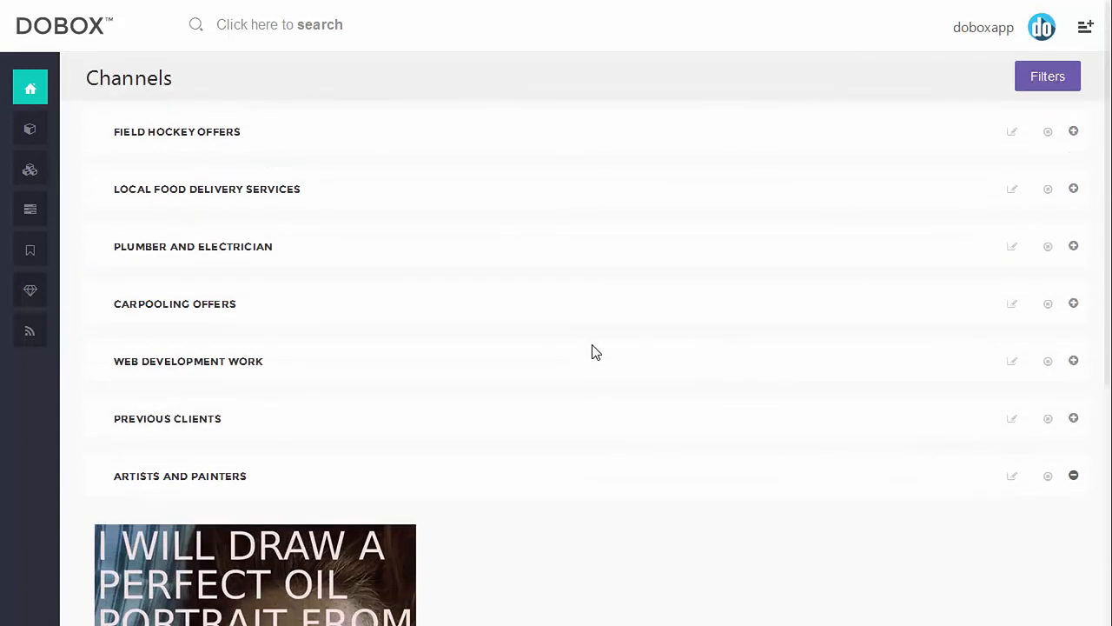